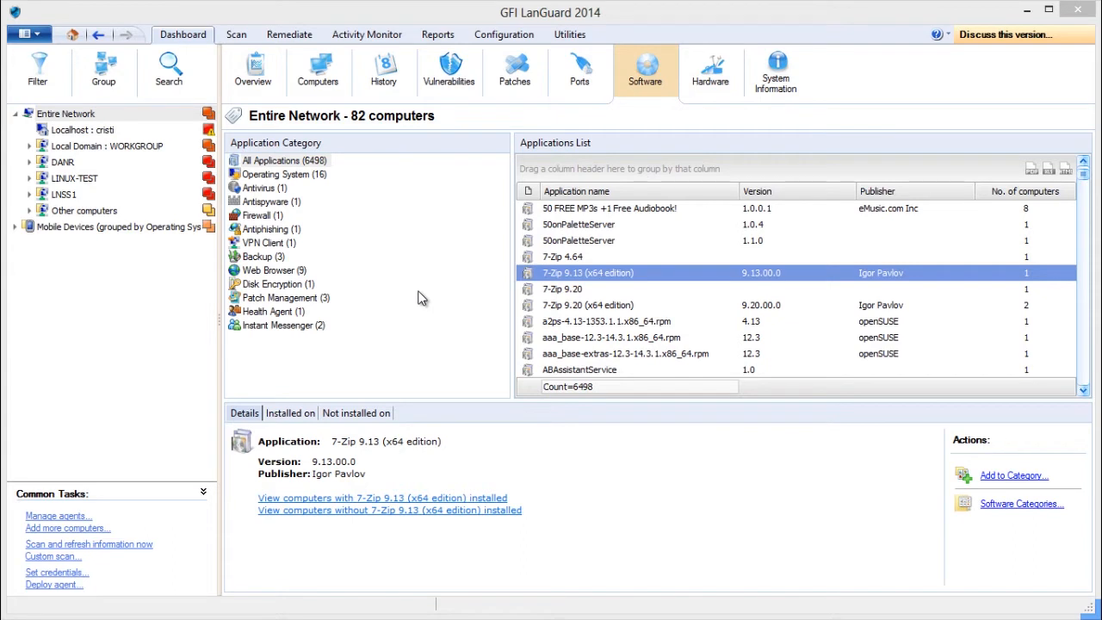
mouse_move(365, 214)
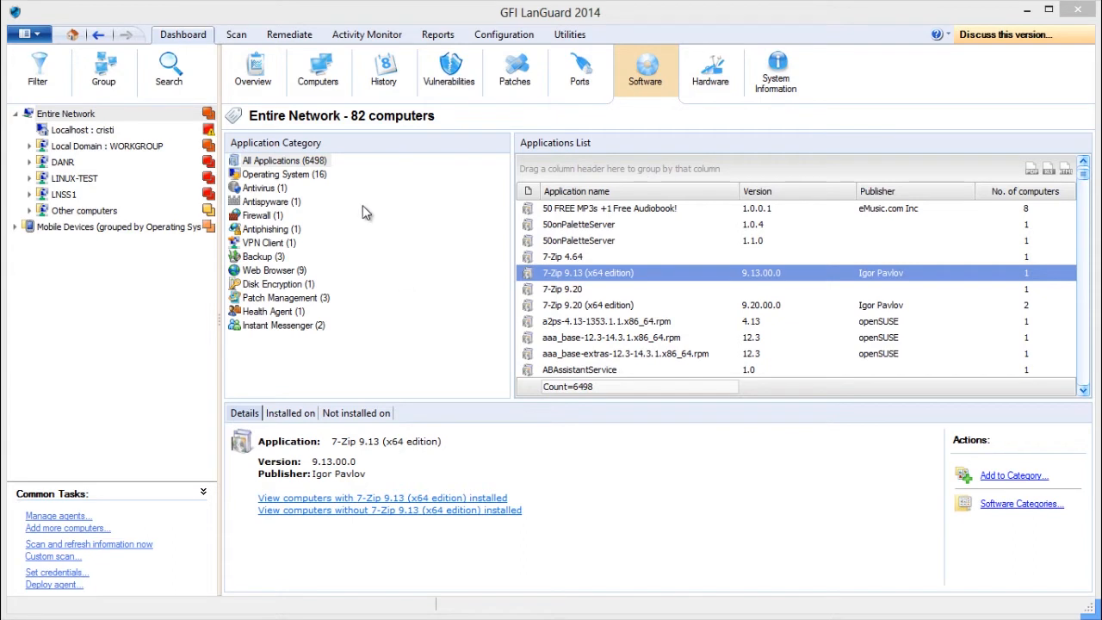
mouse_move(324, 206)
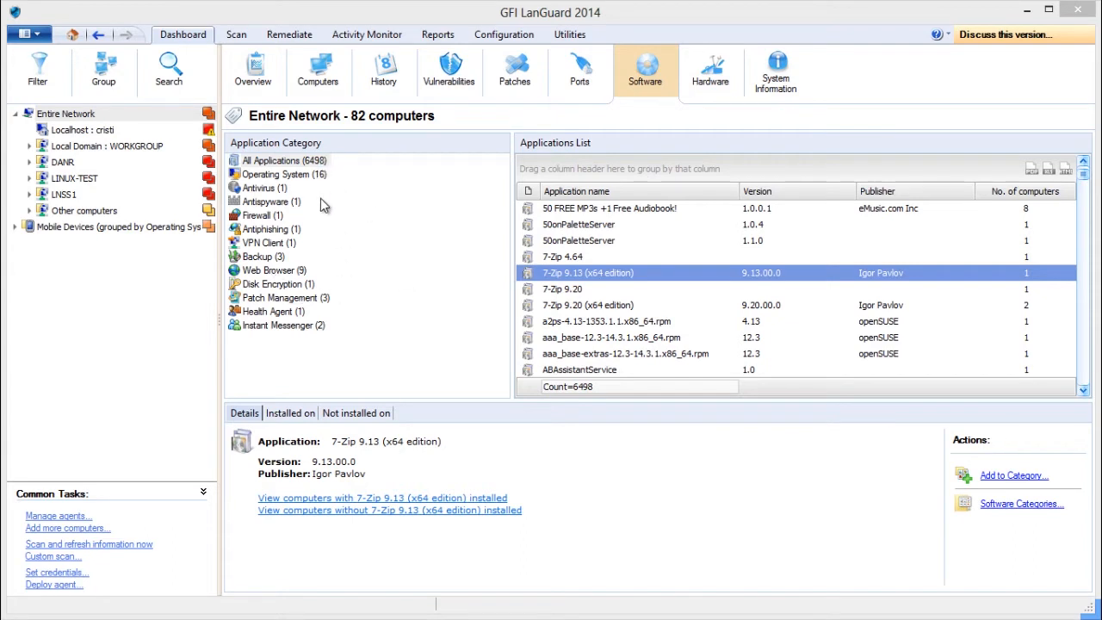
mouse_move(334, 224)
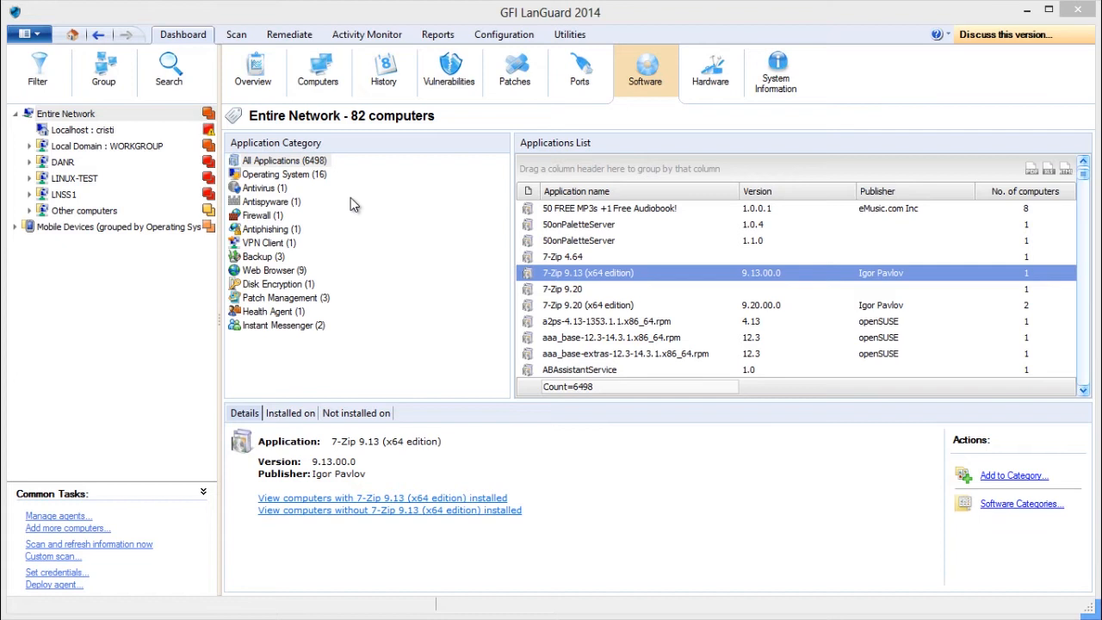
mouse_move(950, 510)
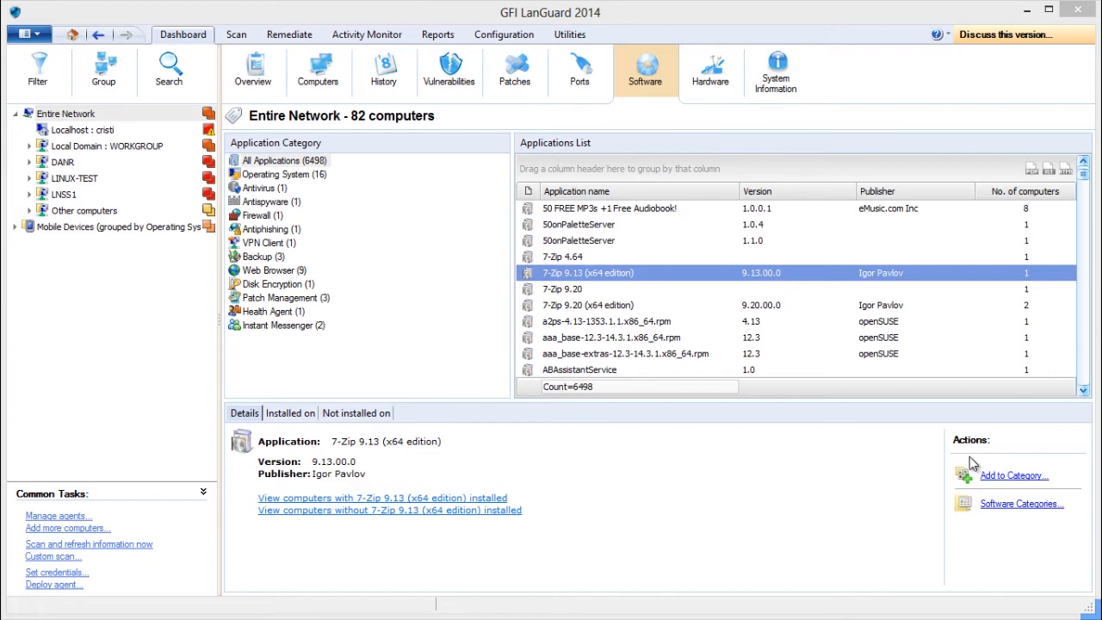
mouse_move(296, 331)
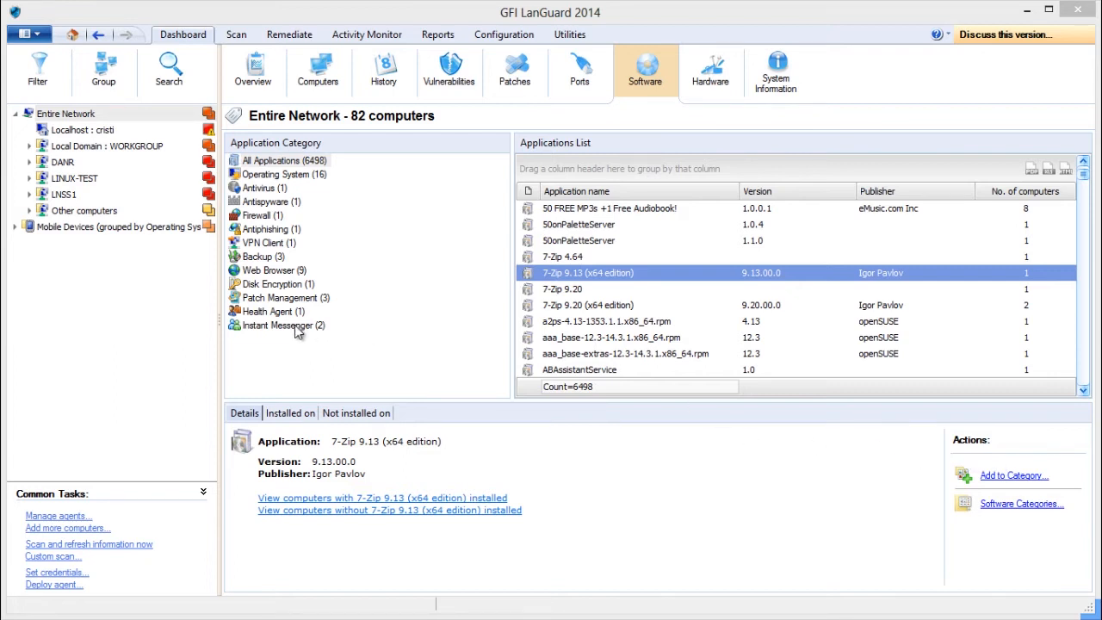
Filter the application list by category, reset it, then apply an 'Is like winamp' name filter.
click(277, 324)
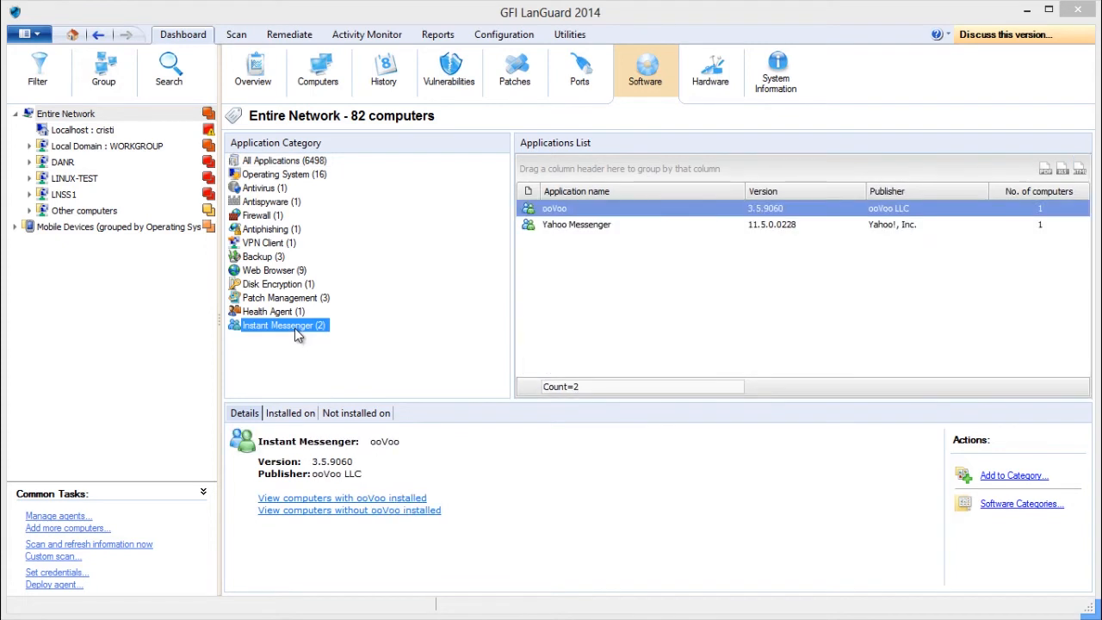
click(279, 161)
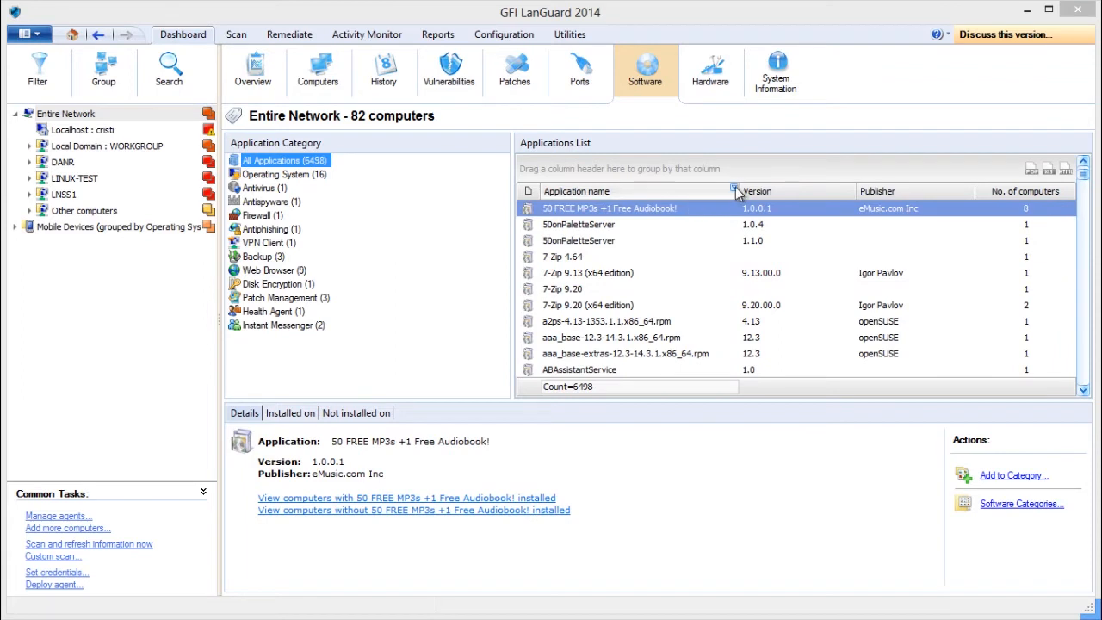
click(733, 190)
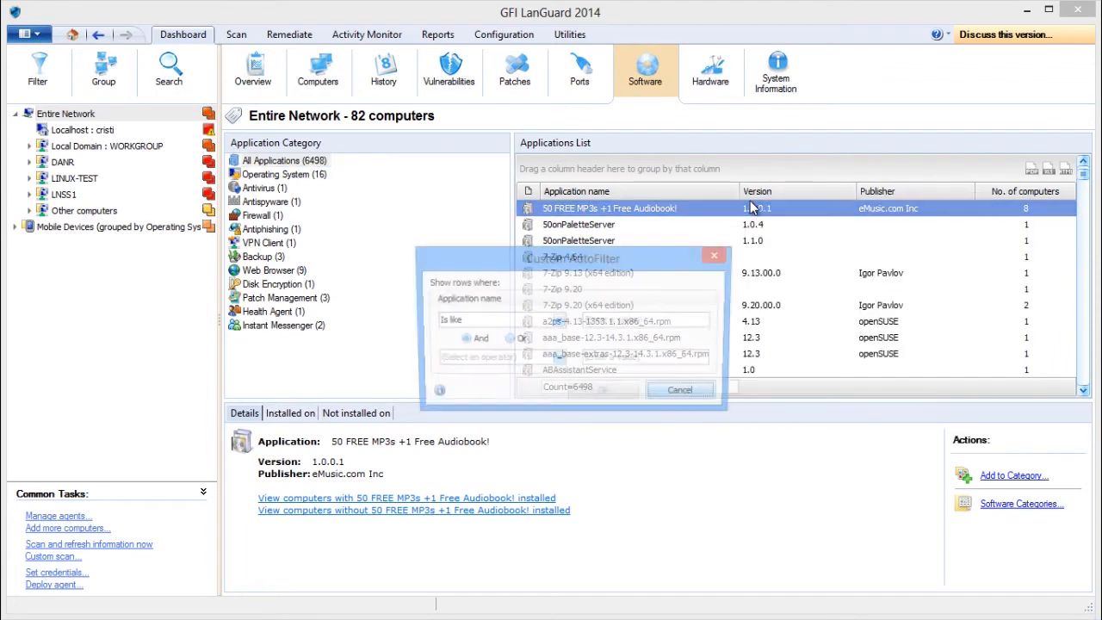
text(win5m)
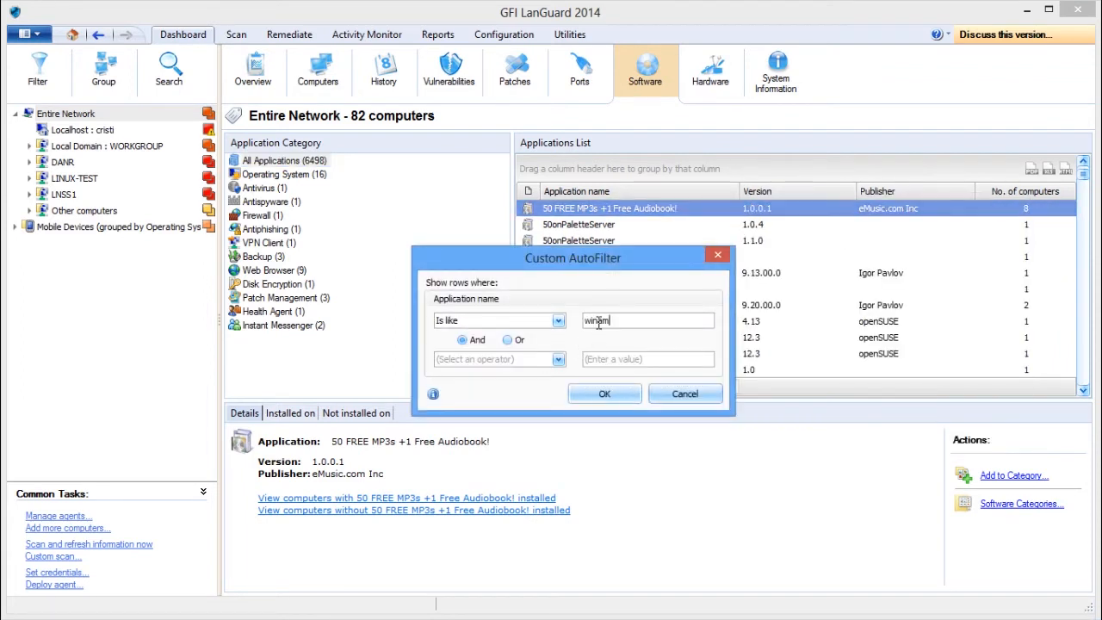
click(602, 393)
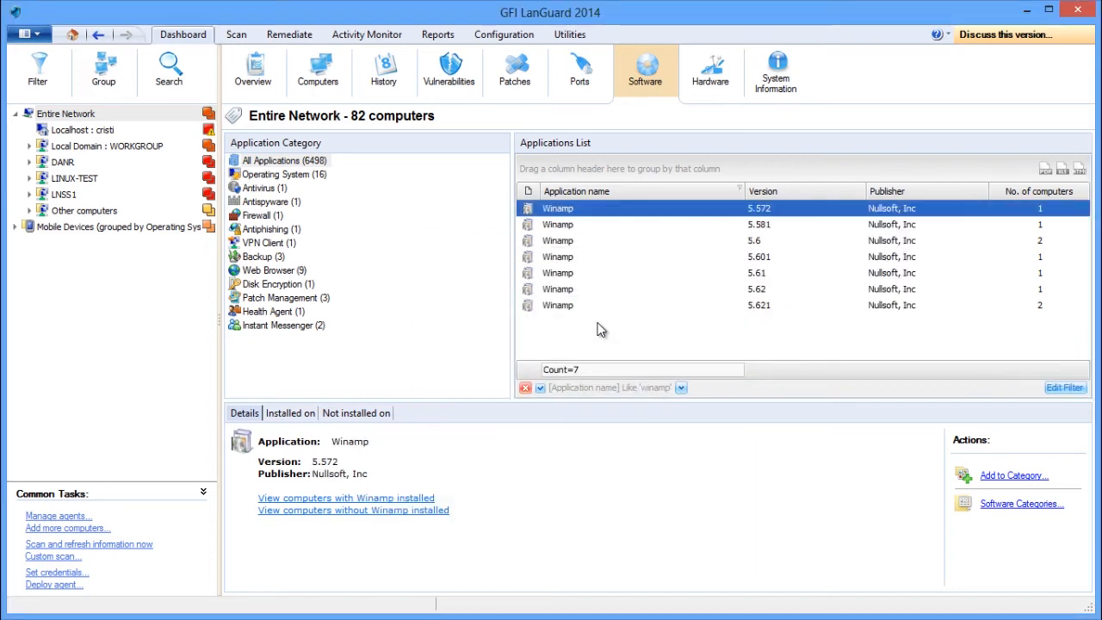
Check which computers have Winamp 5.581 and 5.601 installed via Installed on.
click(290, 414)
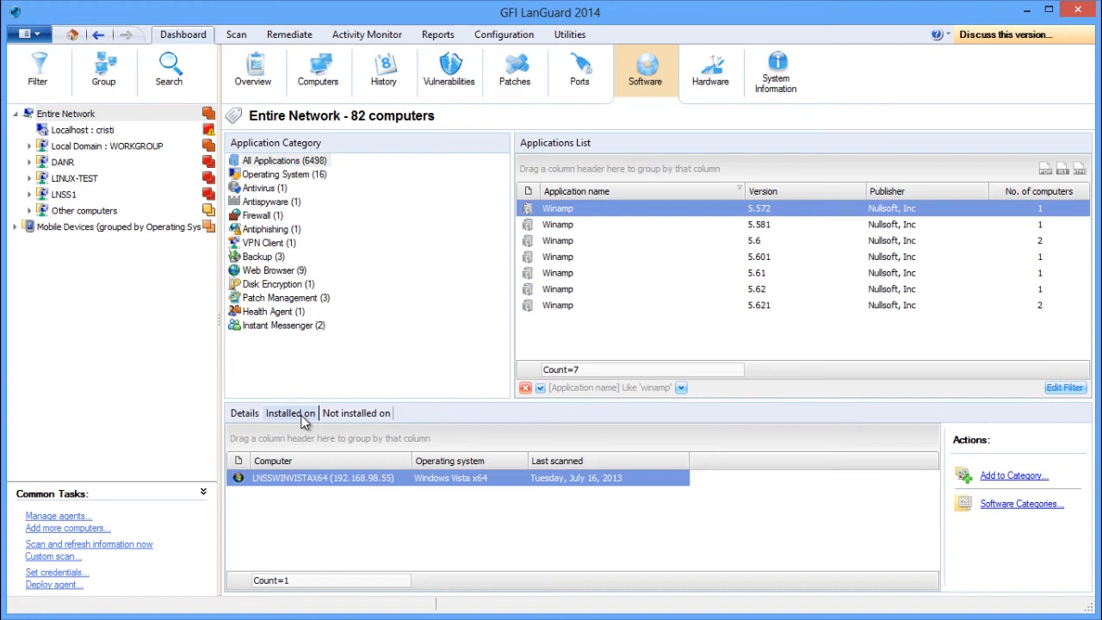
click(558, 224)
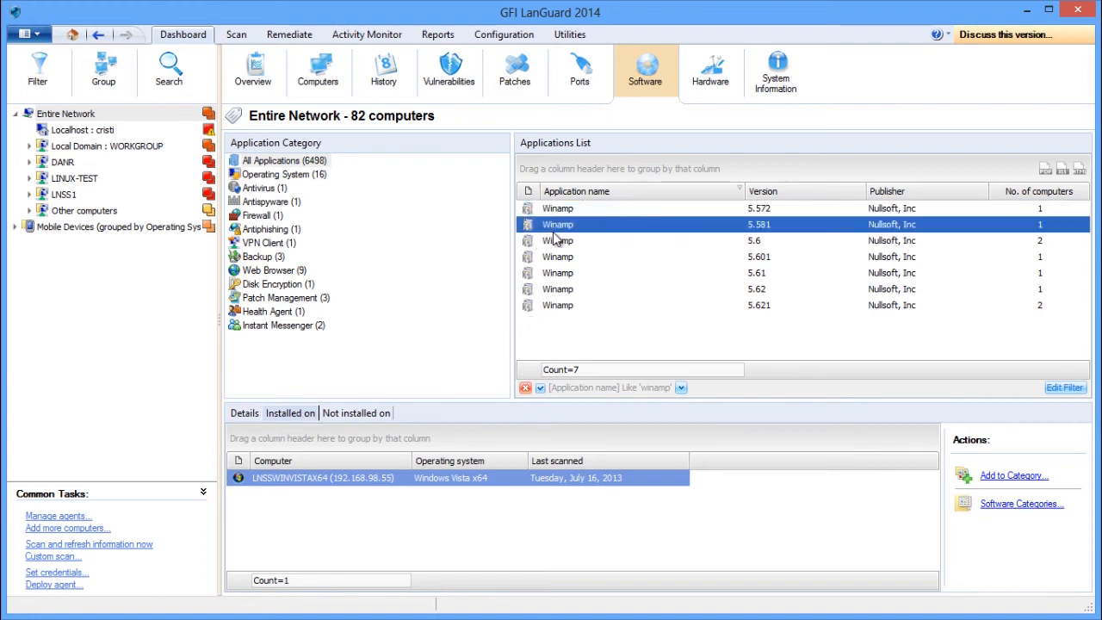
click(558, 256)
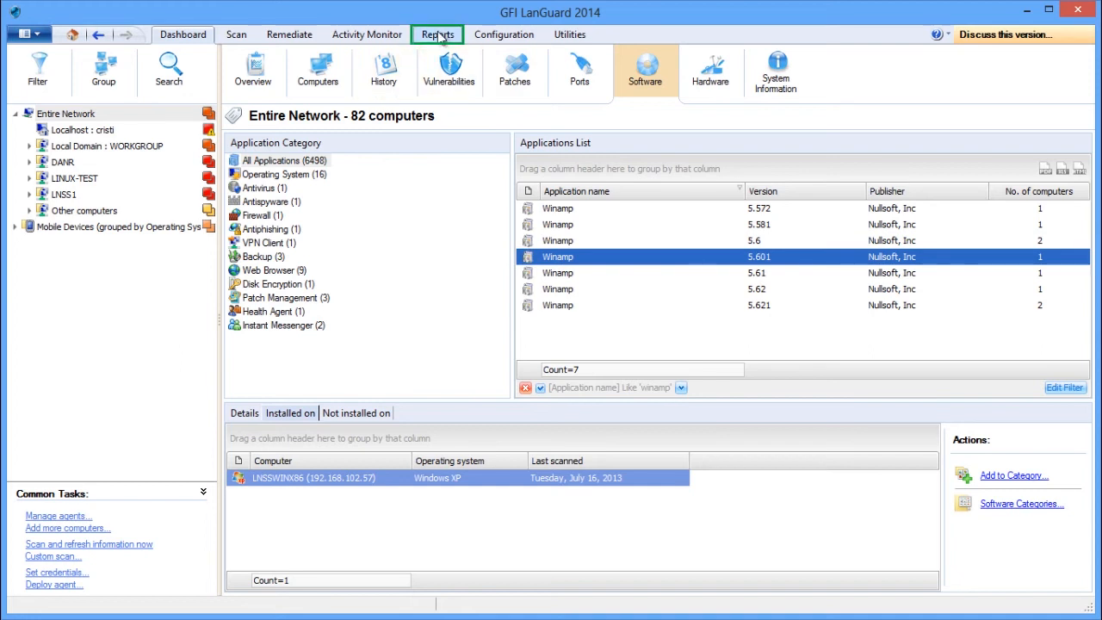
In Reports > Software Audit, set the Application Name filter to winamp.
click(437, 34)
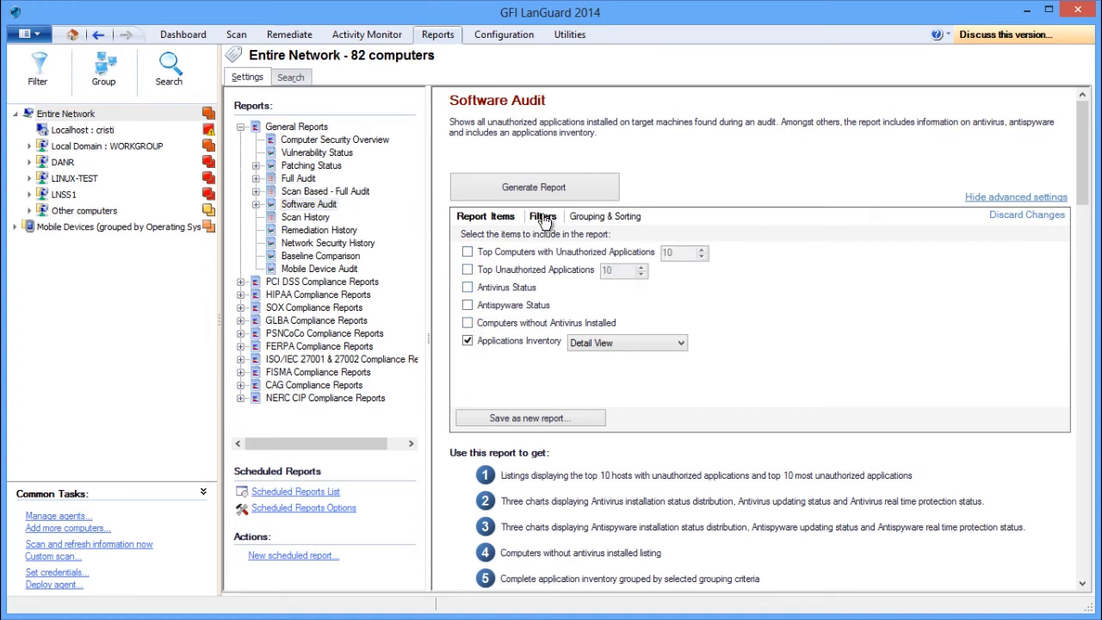
click(542, 217)
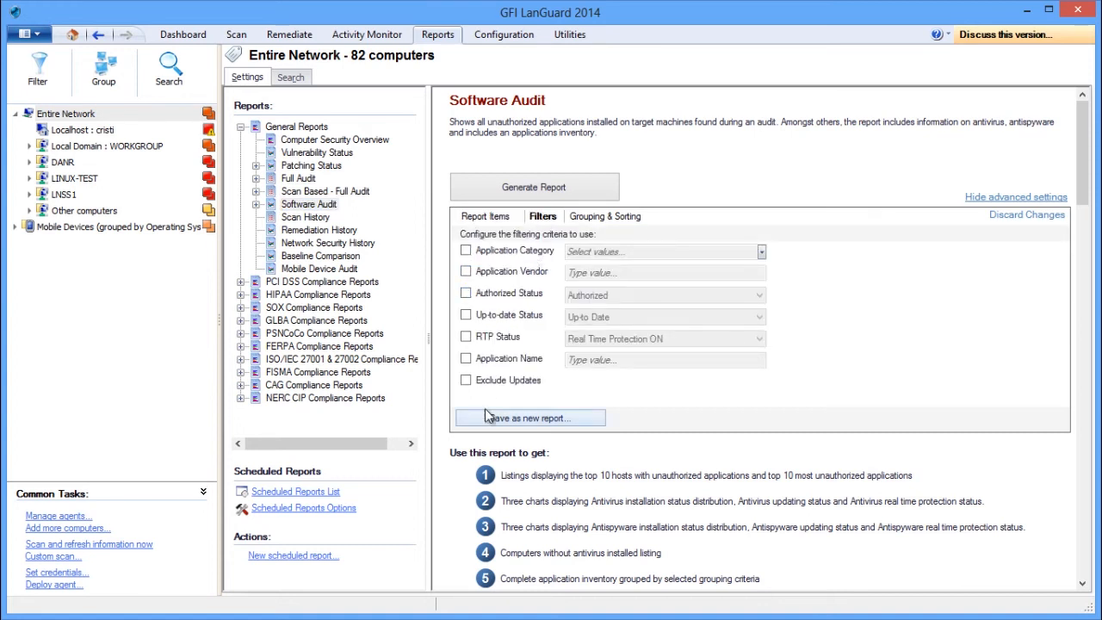
text(win)
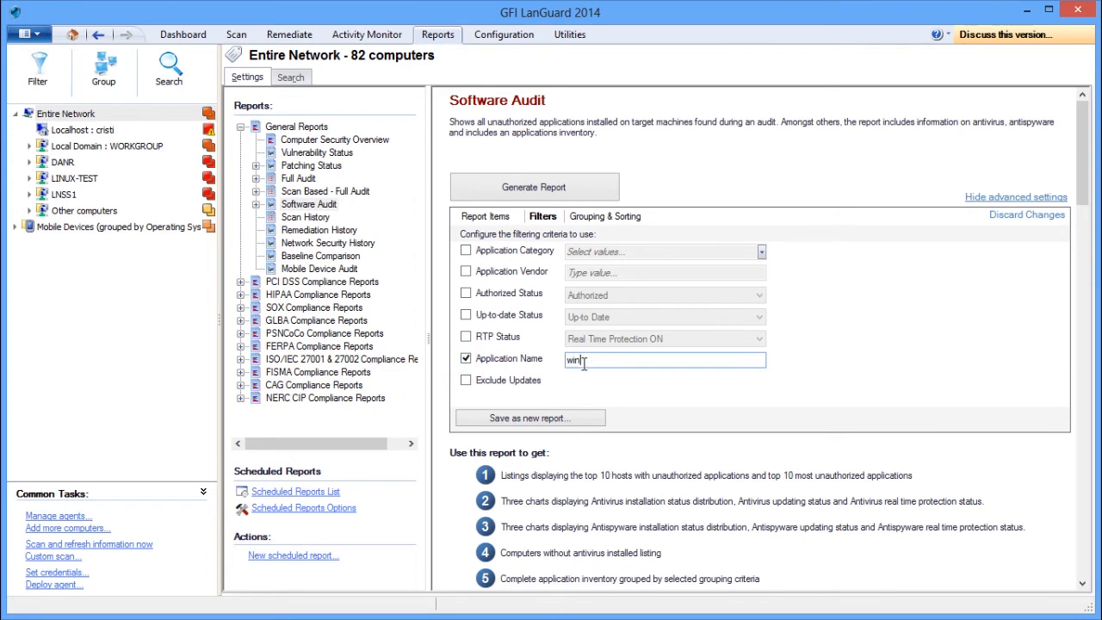
text(amp)
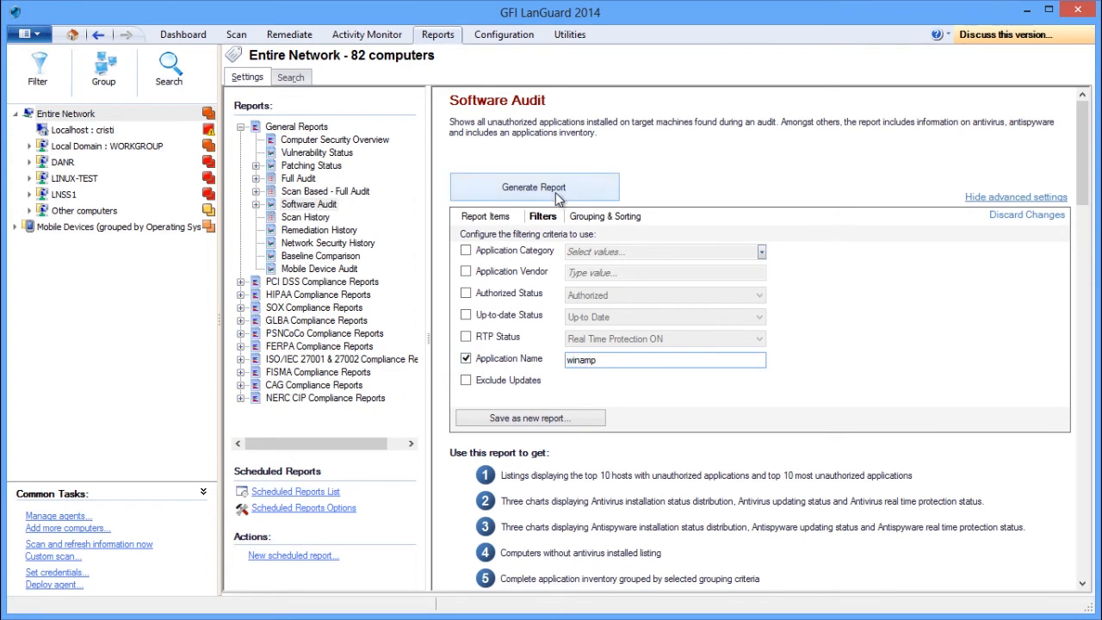
Generate the Winamp Software Audit report and review its per-computer versions.
click(534, 186)
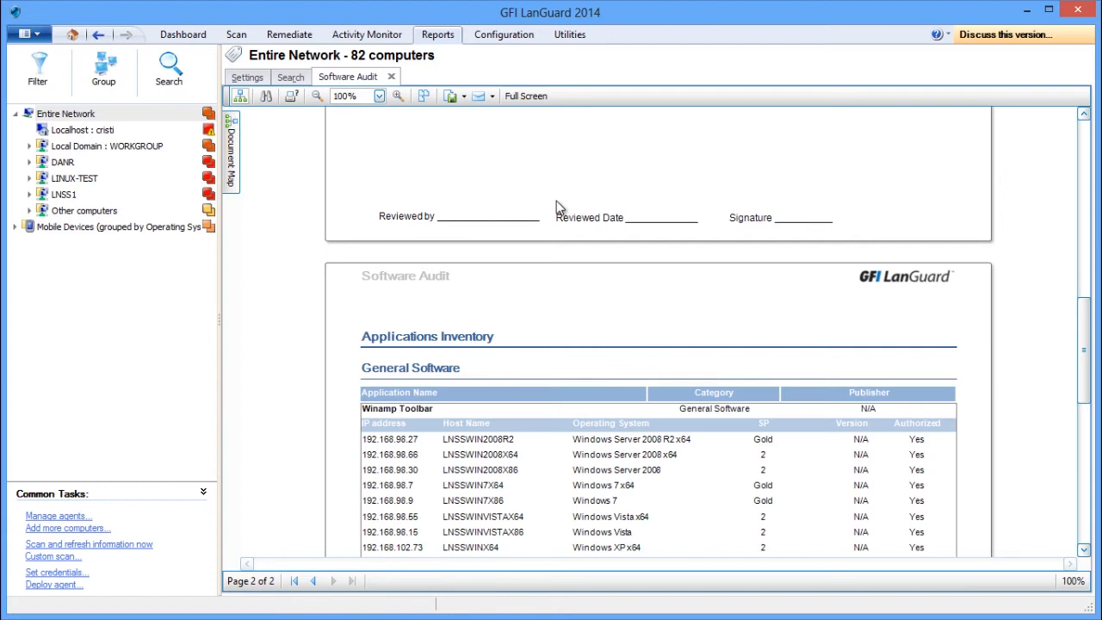
scroll(down, 3)
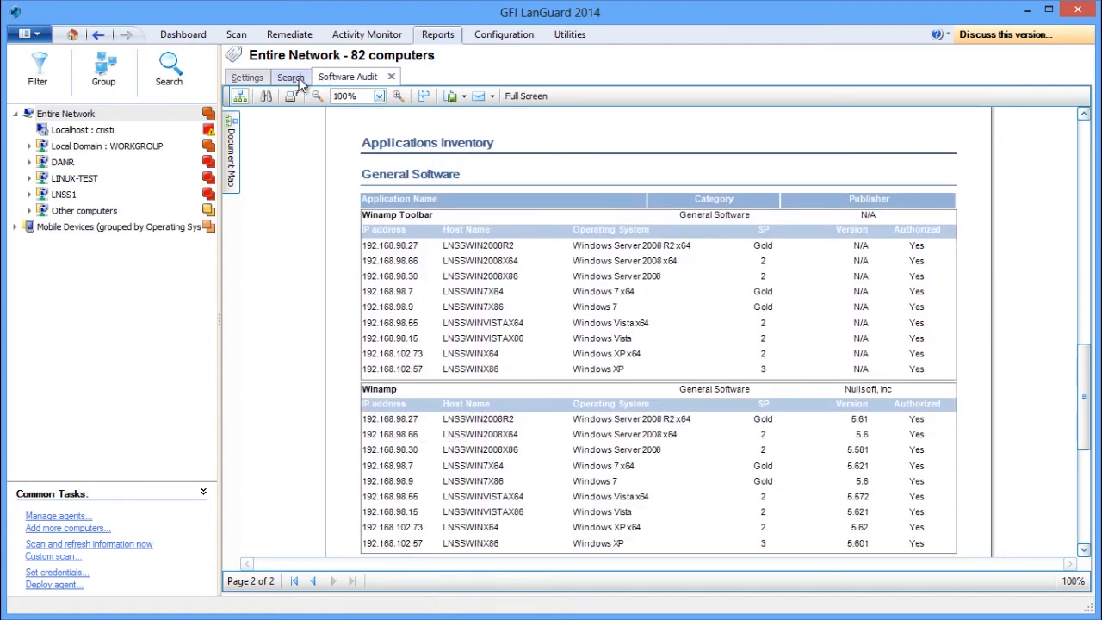
click(291, 76)
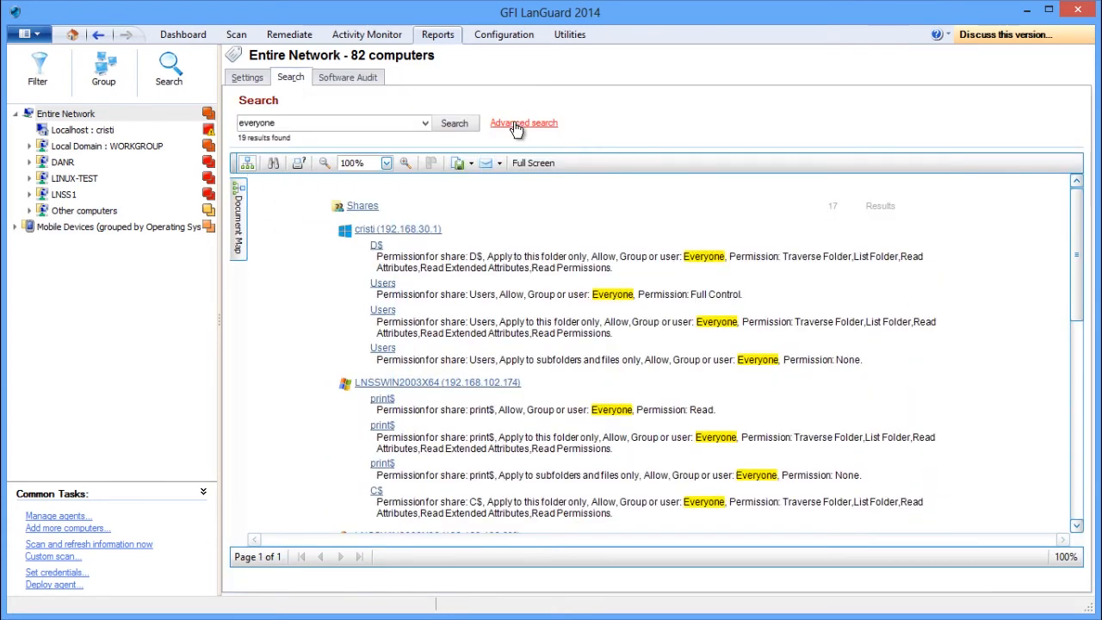
Toggle the advanced search options and run a full-text search for ooVoo.
click(524, 122)
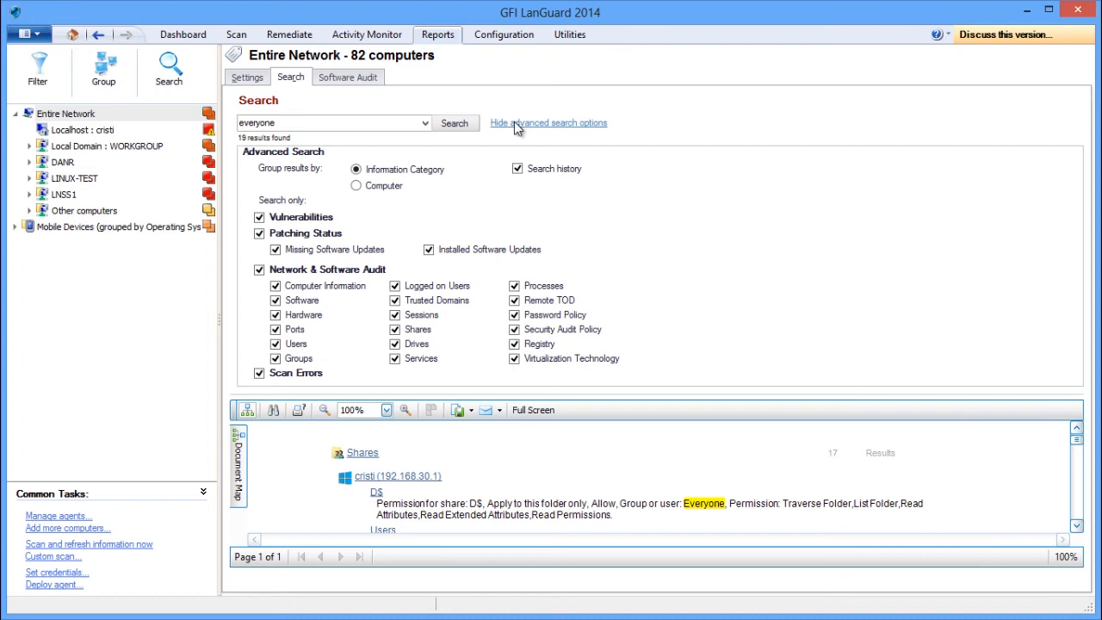
mouse_move(513, 153)
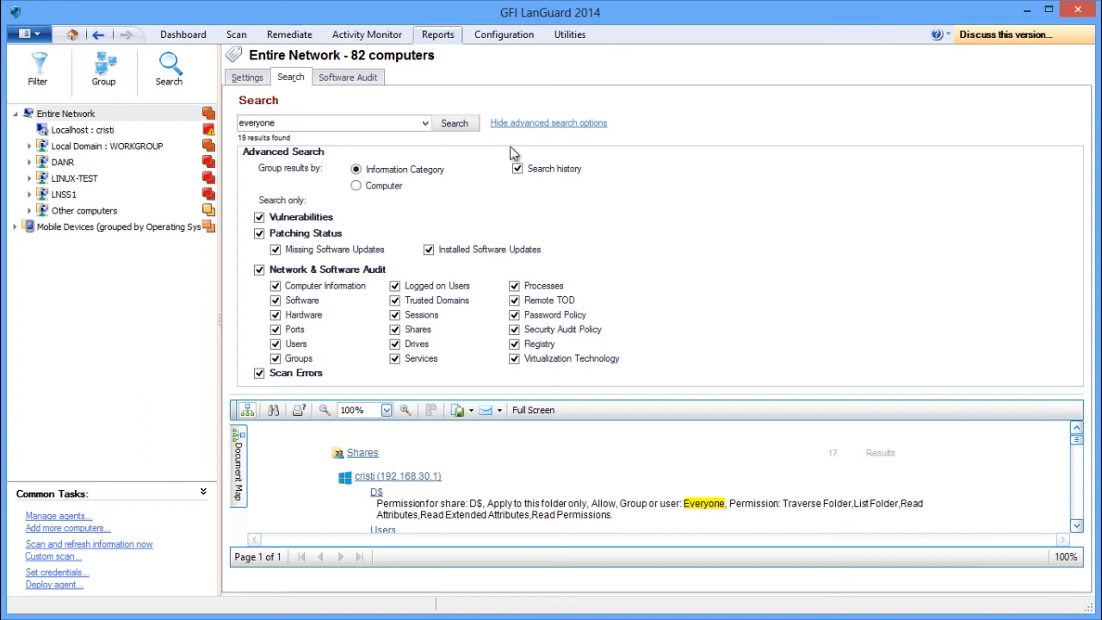
mouse_move(530, 166)
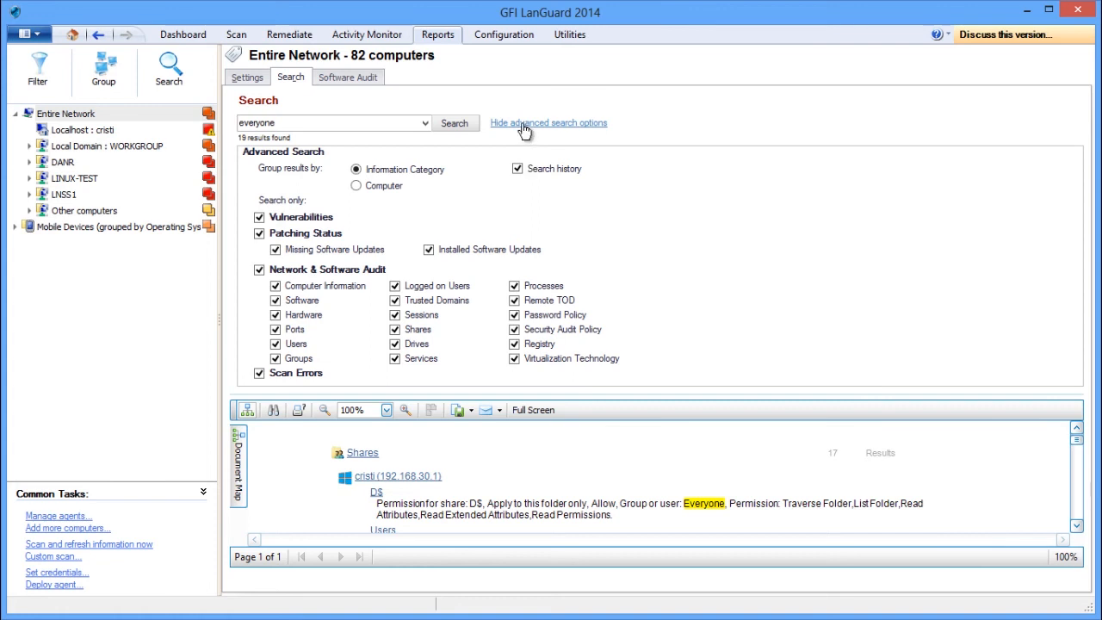
click(547, 122)
text(o)
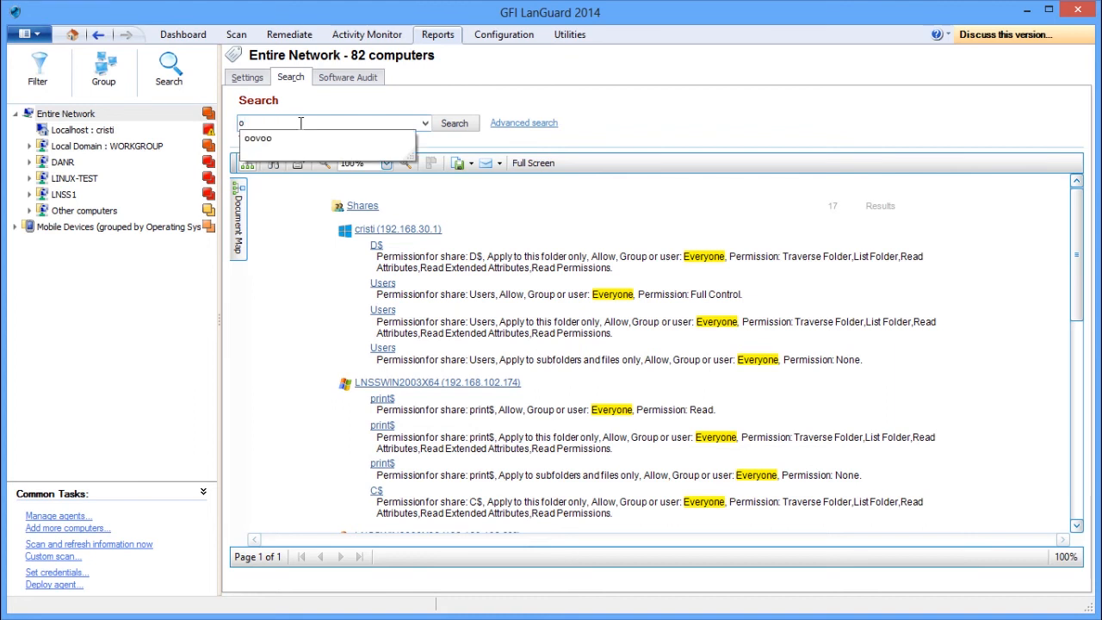
click(454, 122)
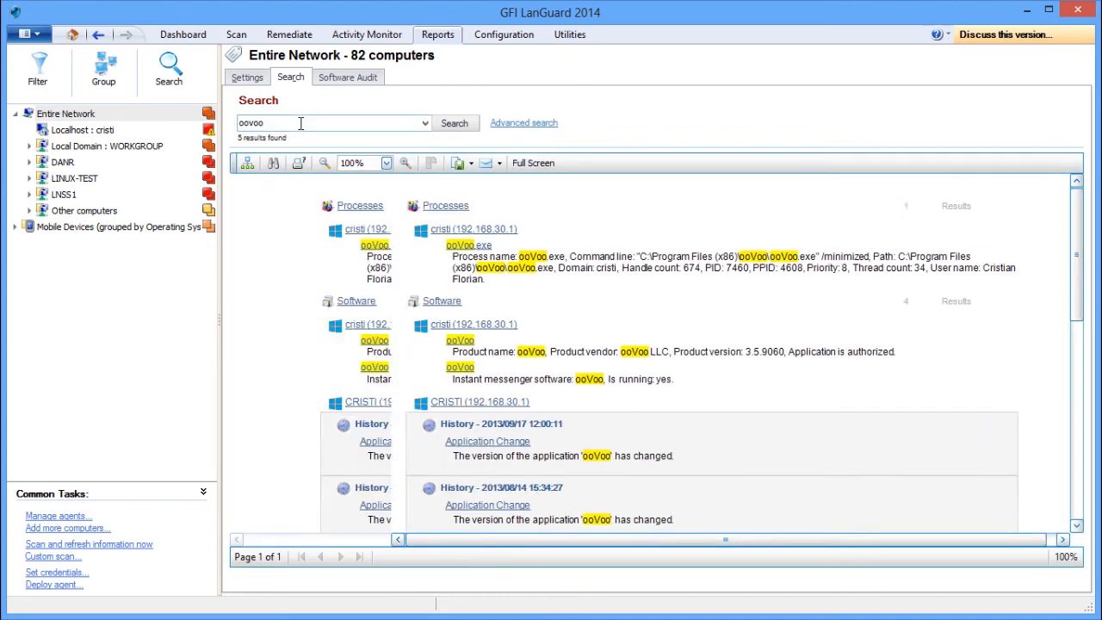